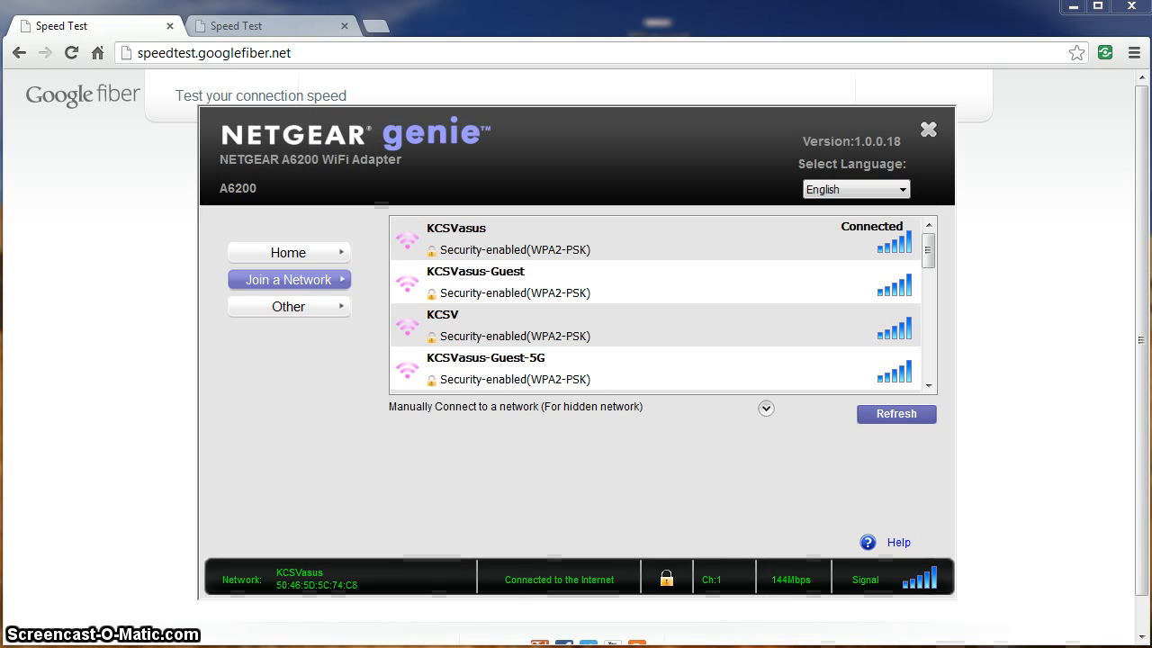
pyautogui.moveTo(583, 302)
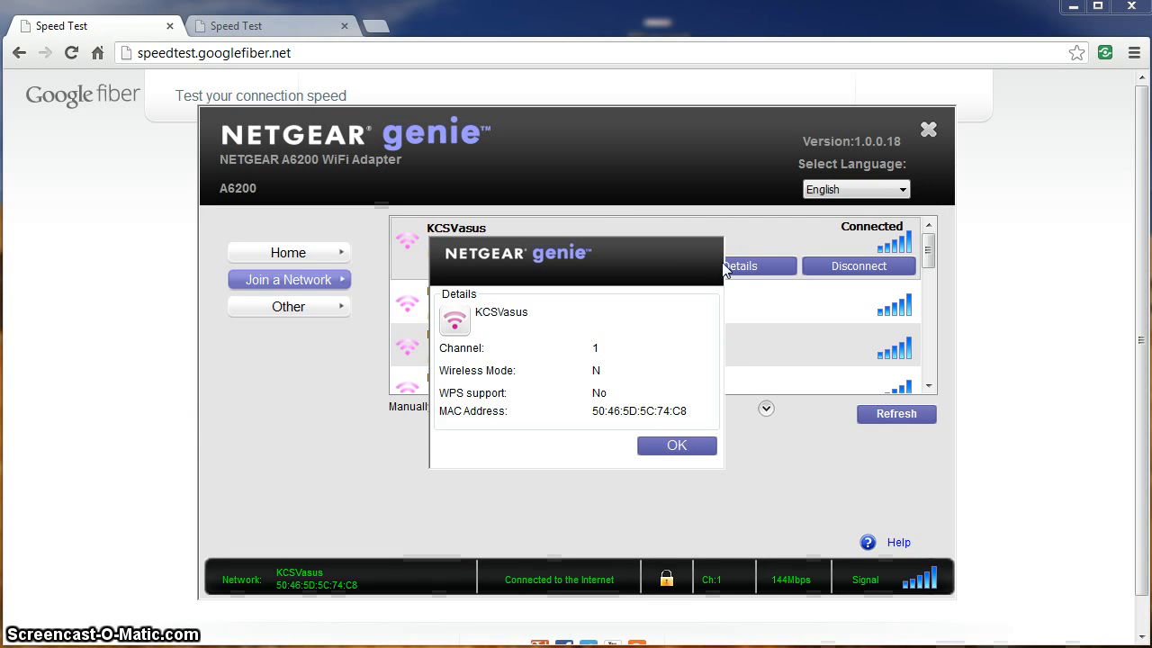
# Step: Dismiss the KCSVasus details, close NETGEAR genie, and start the Google Fiber speed test
pyautogui.click(676, 446)
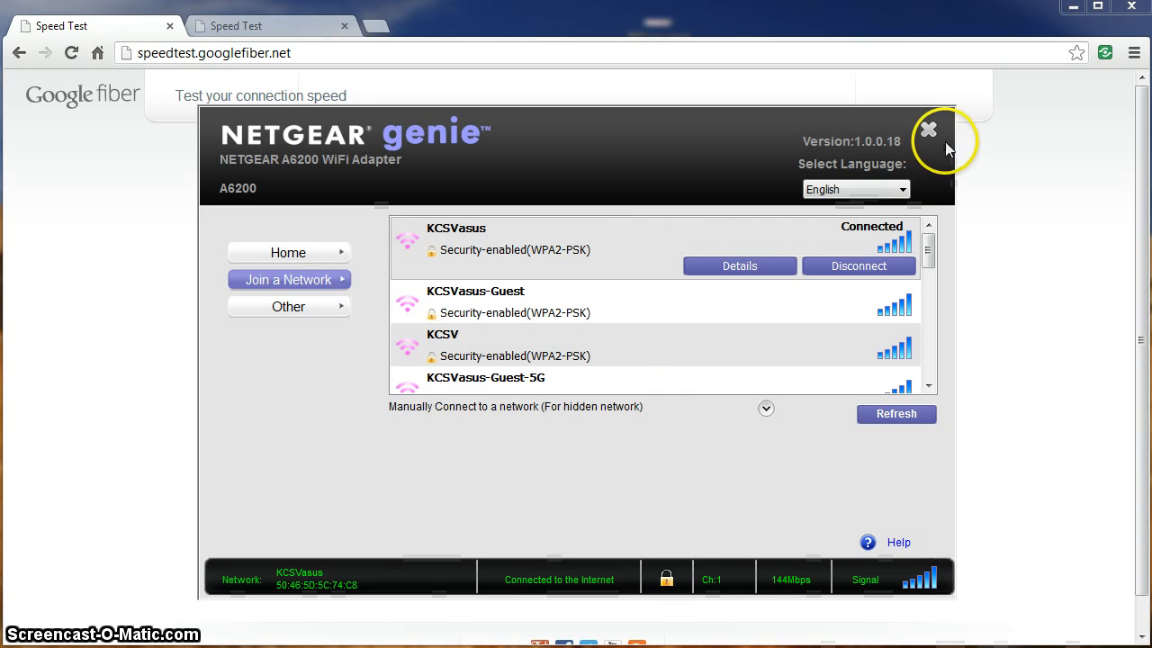
pyautogui.click(926, 129)
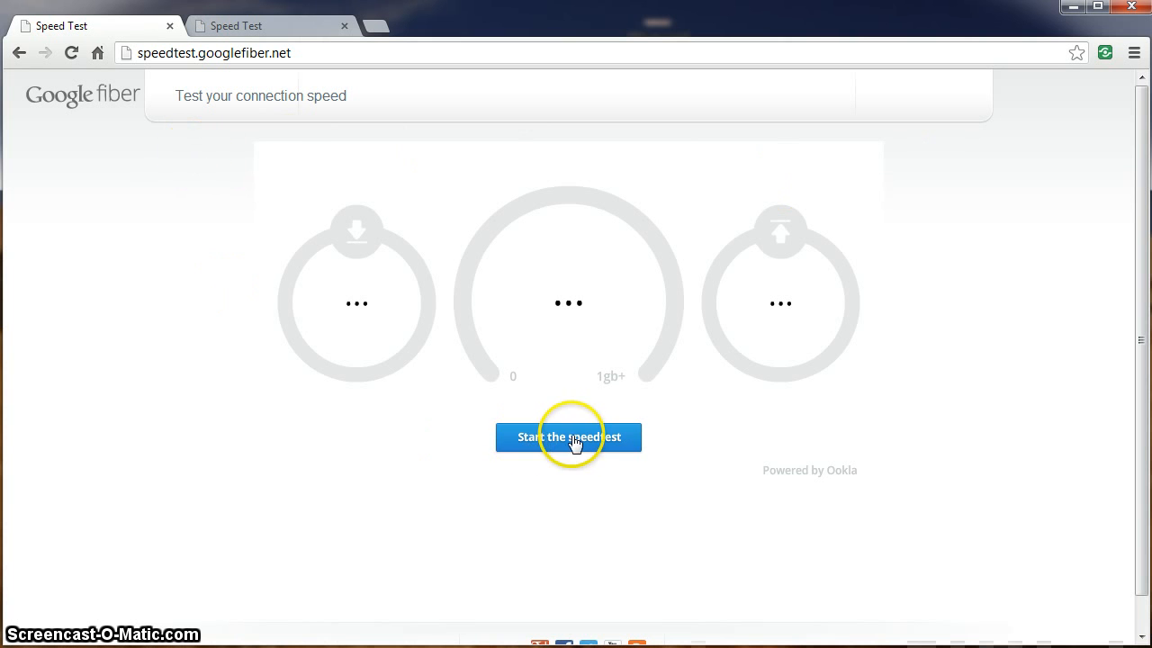
pyautogui.click(568, 438)
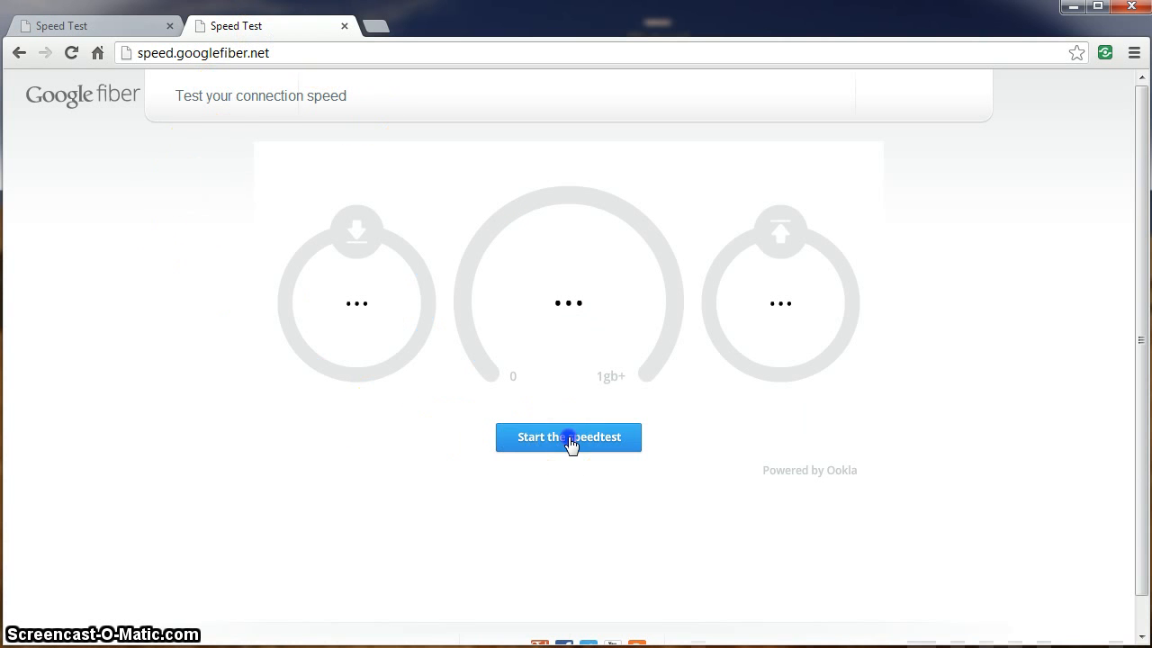
# Step: Start a second speed test on speed.googlefiber.net so the ping check begins
pyautogui.click(568, 438)
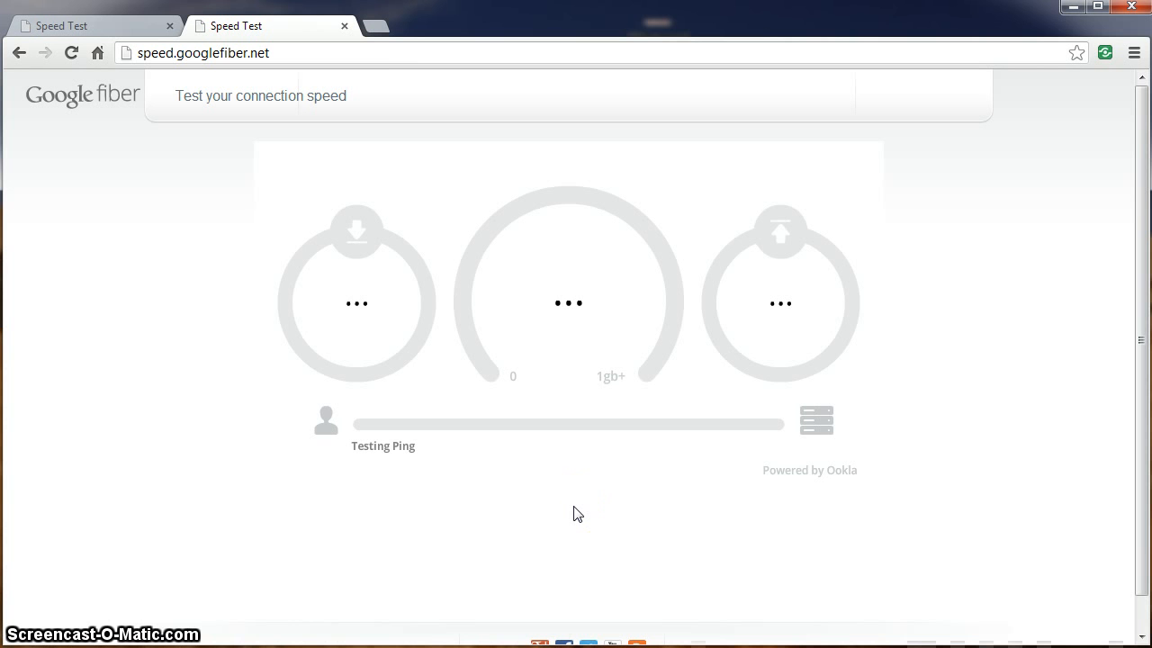